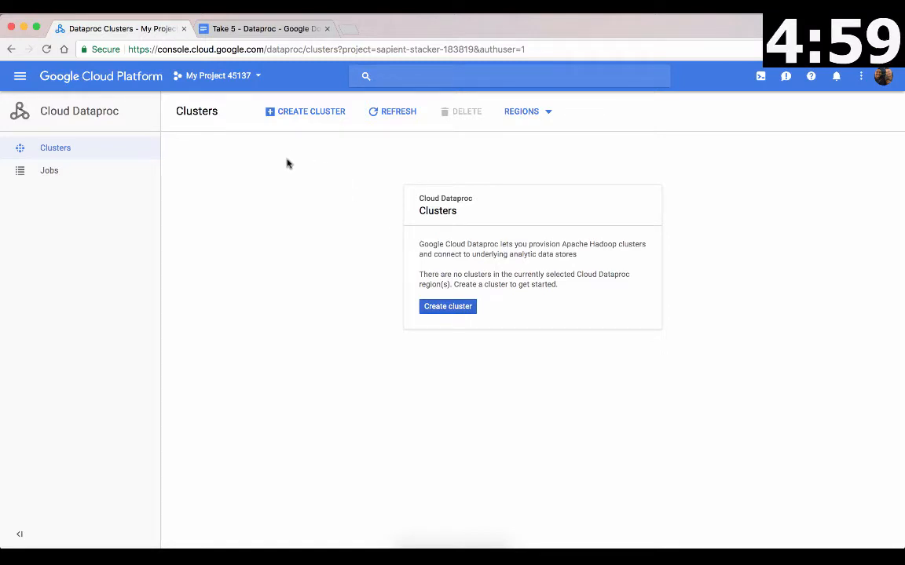
Step: Start a new Dataproc cluster in region us-west1, zone us-west1-c
{"action": "left_click", "coordinate": [20, 75]}
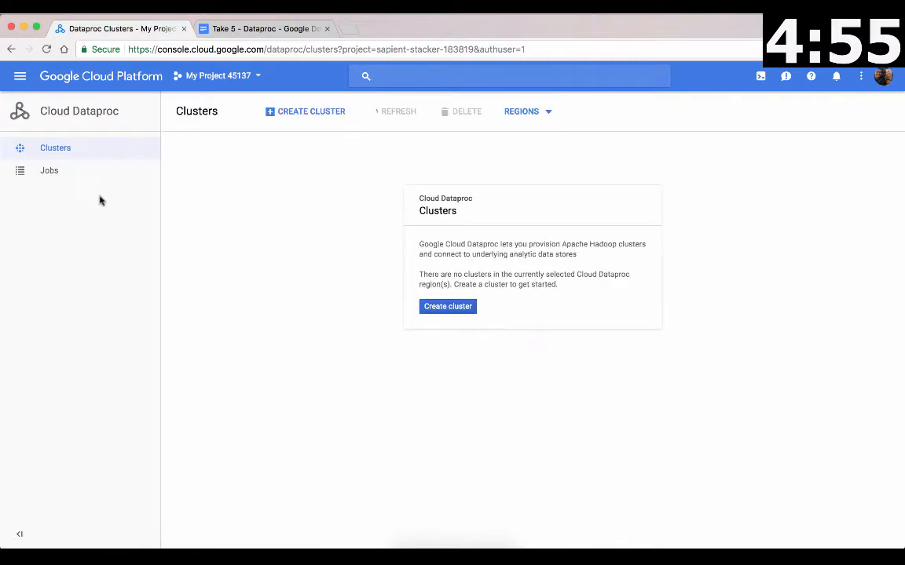
{"action": "left_click", "coordinate": [447, 306]}
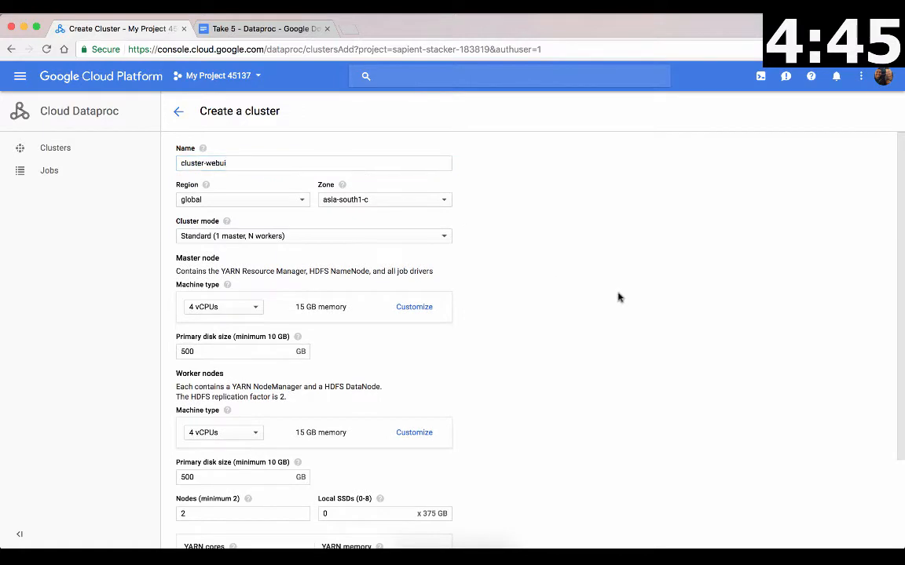
{"action": "left_click", "coordinate": [242, 199]}
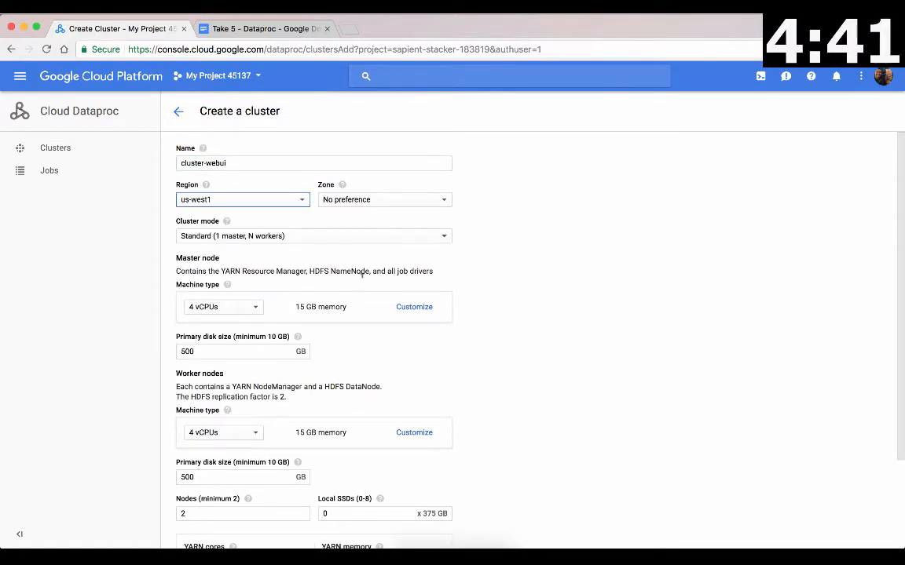
{"action": "left_click", "coordinate": [384, 198]}
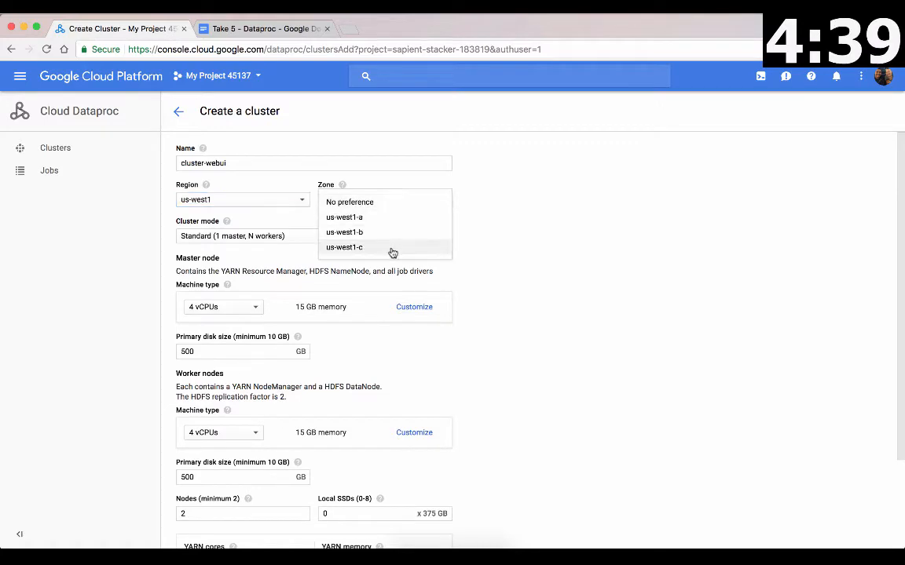
{"action": "left_click", "coordinate": [344, 247]}
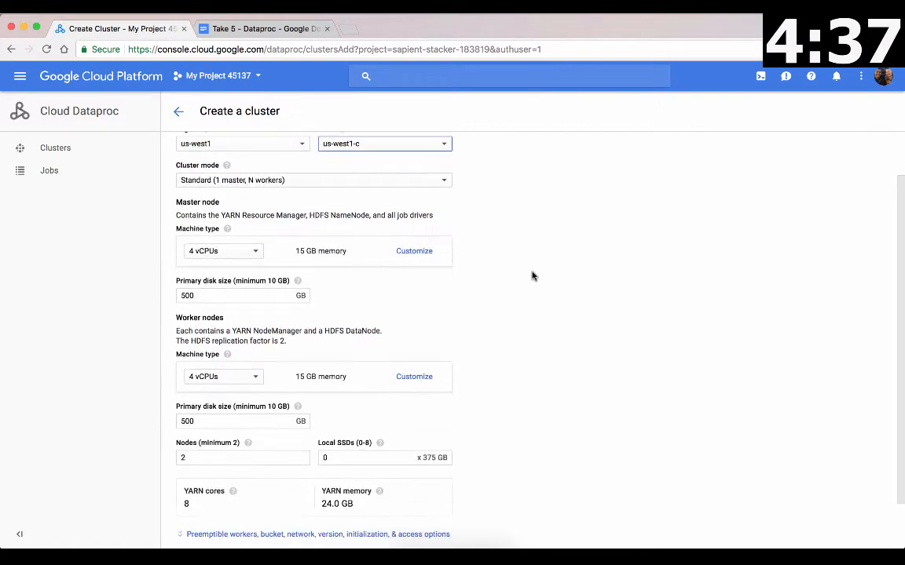
Step: Keep Standard mode with one master and review worker machine type options
{"action": "scroll", "scroll_direction": "down", "scroll_amount": 3}
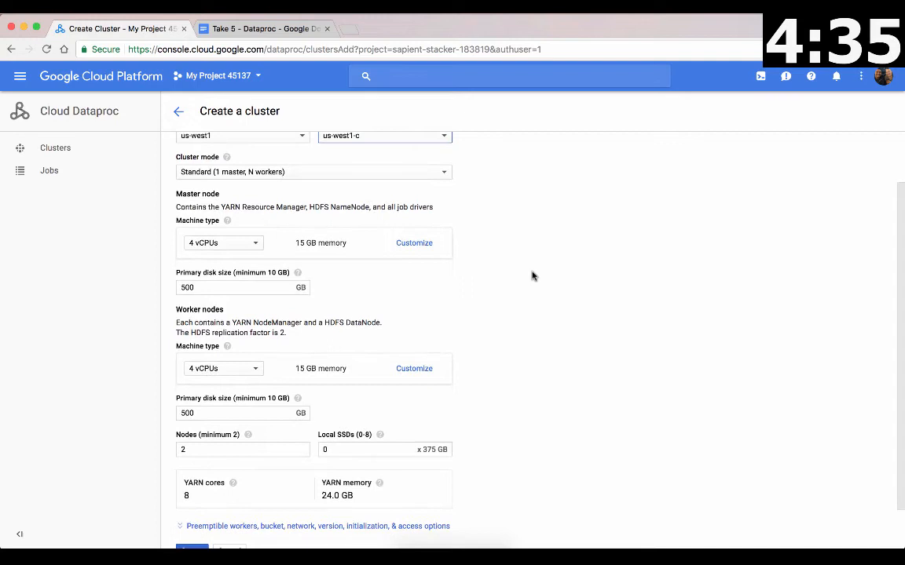
{"action": "mouse_move", "coordinate": [414, 181]}
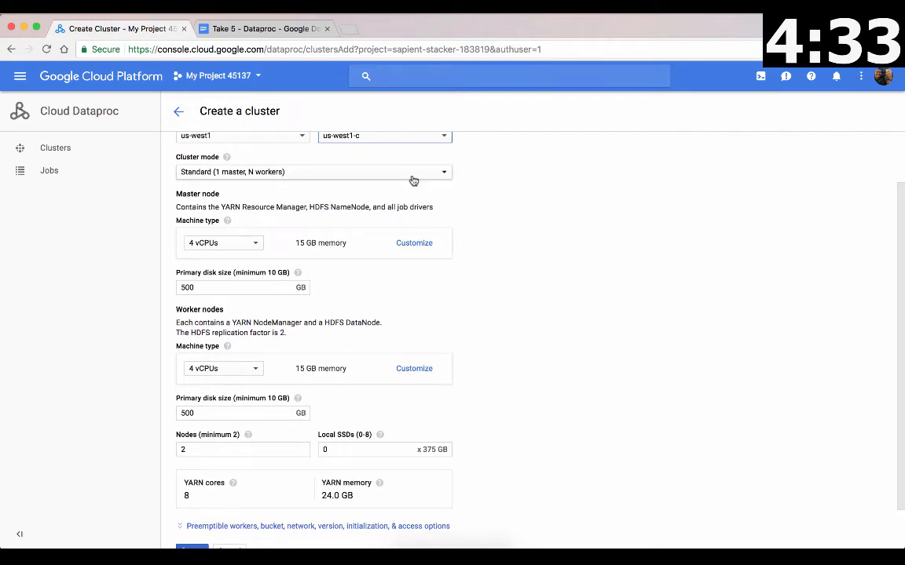
{"action": "left_click", "coordinate": [313, 172]}
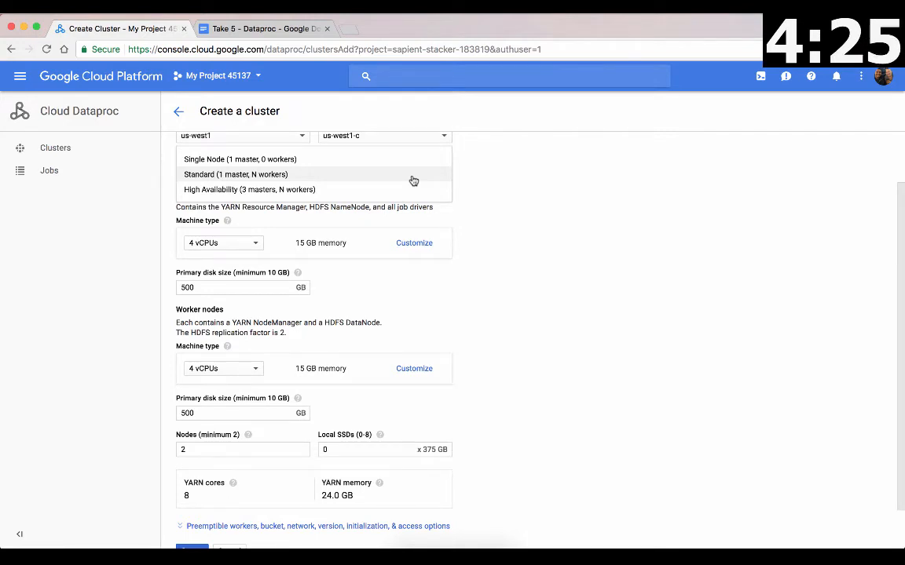
{"action": "left_click", "coordinate": [235, 174]}
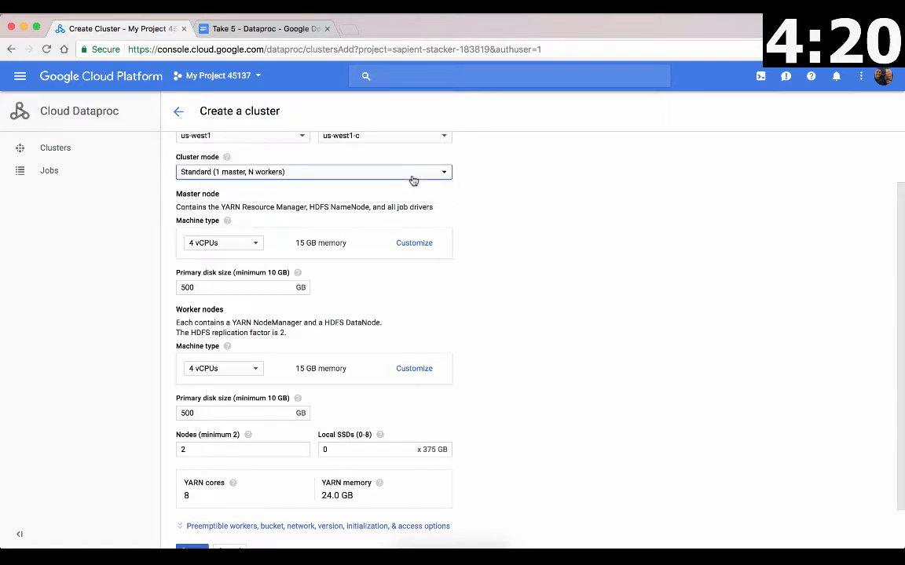
{"action": "scroll", "scroll_direction": "down", "scroll_amount": 3}
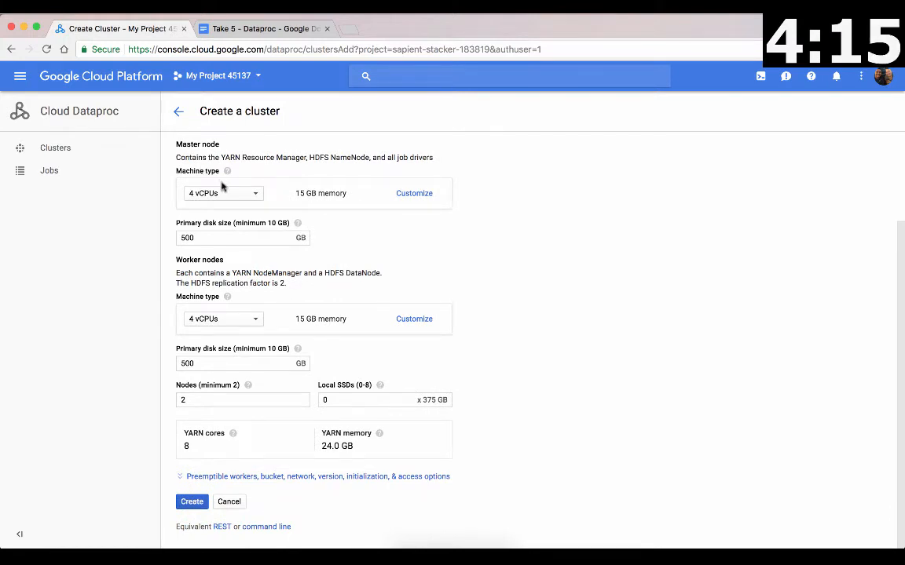
{"action": "left_click", "coordinate": [222, 194]}
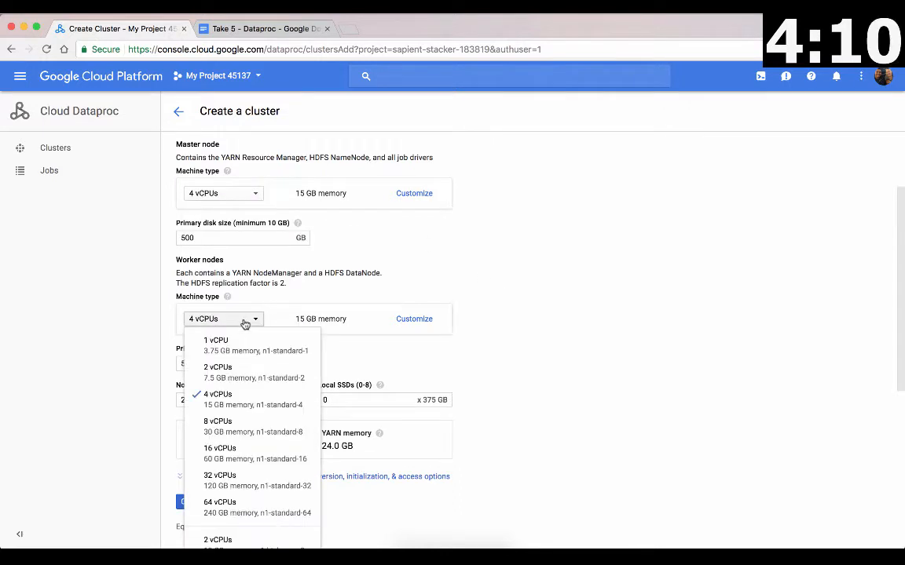
{"action": "mouse_move", "coordinate": [410, 324]}
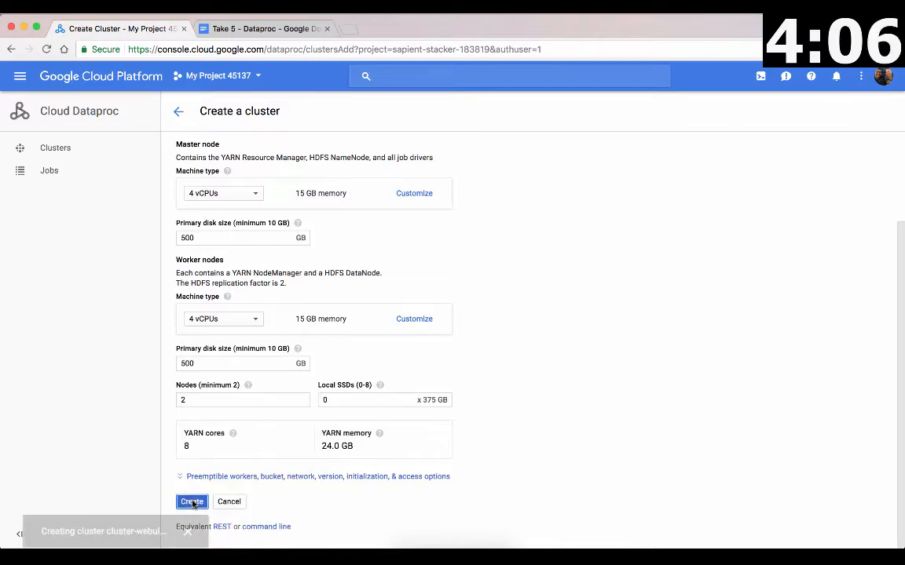
Step: Create cluster-webui with the configured us-west1-c, Standard-mode settings
{"action": "left_click", "coordinate": [192, 502]}
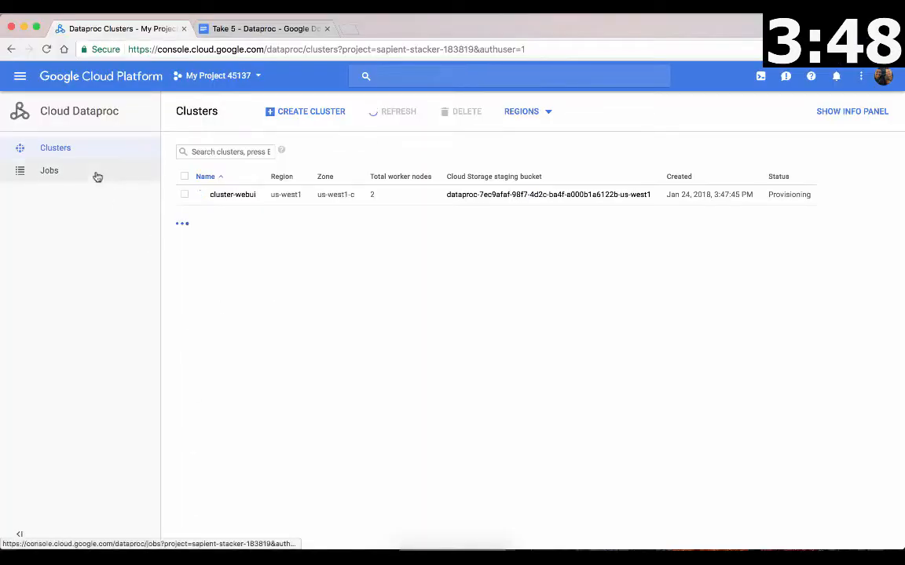
Step: Check cluster-webui's master and two worker VMs, then go to Dataproc Jobs
{"action": "left_click", "coordinate": [19, 75]}
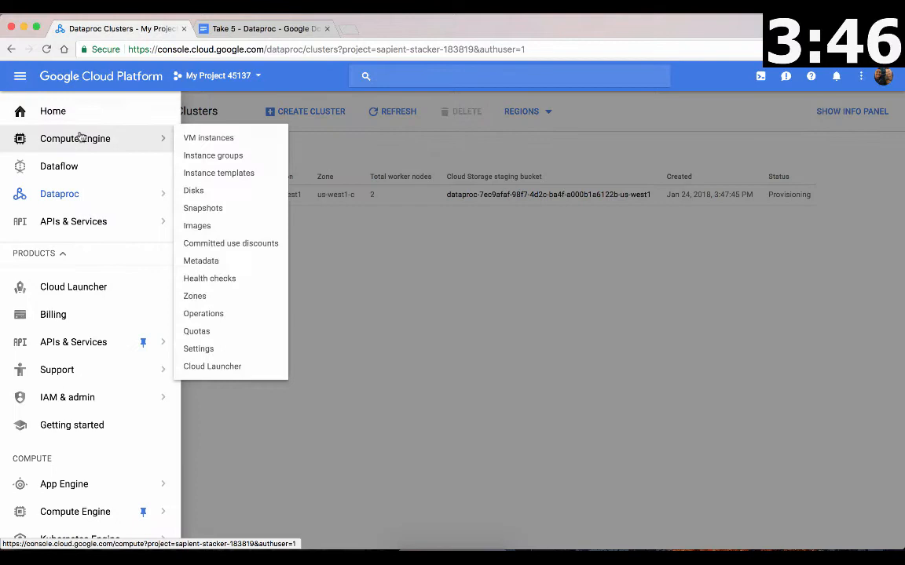
{"action": "left_click", "coordinate": [208, 138]}
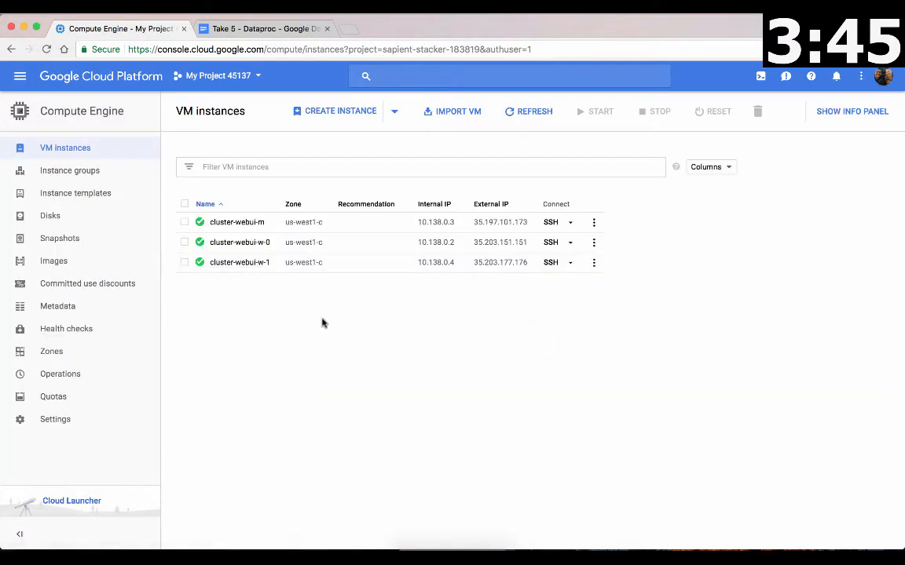
{"action": "mouse_move", "coordinate": [316, 357]}
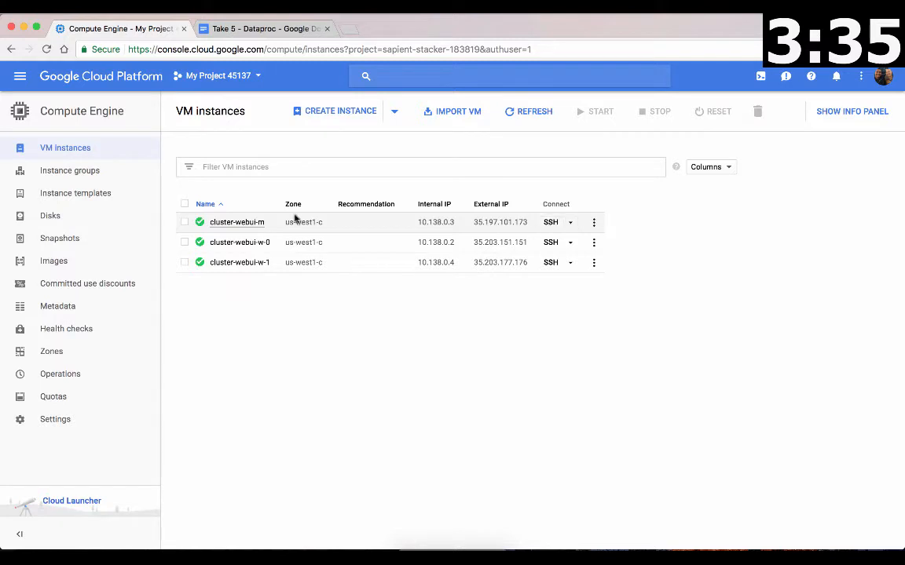
{"action": "mouse_move", "coordinate": [19, 76]}
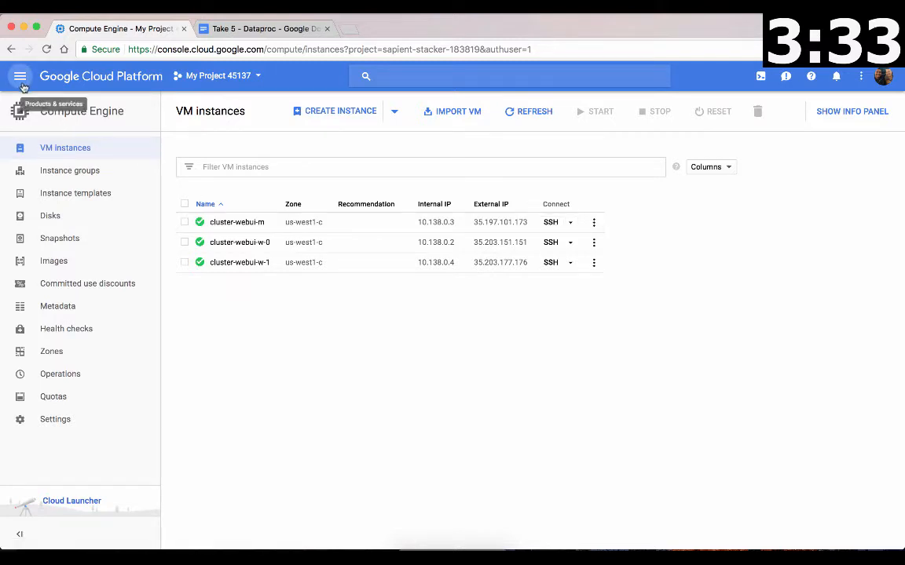
{"action": "left_click", "coordinate": [20, 75]}
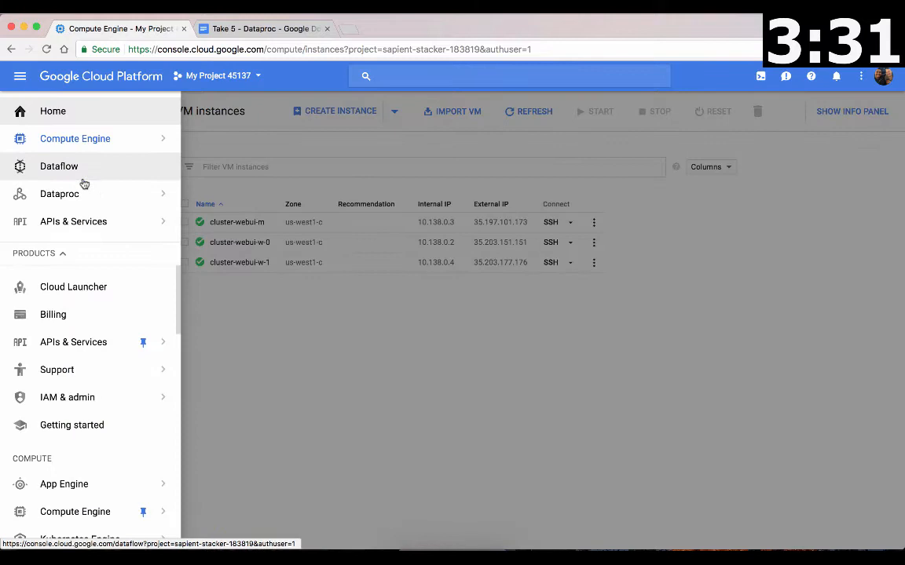
{"action": "left_click", "coordinate": [59, 194]}
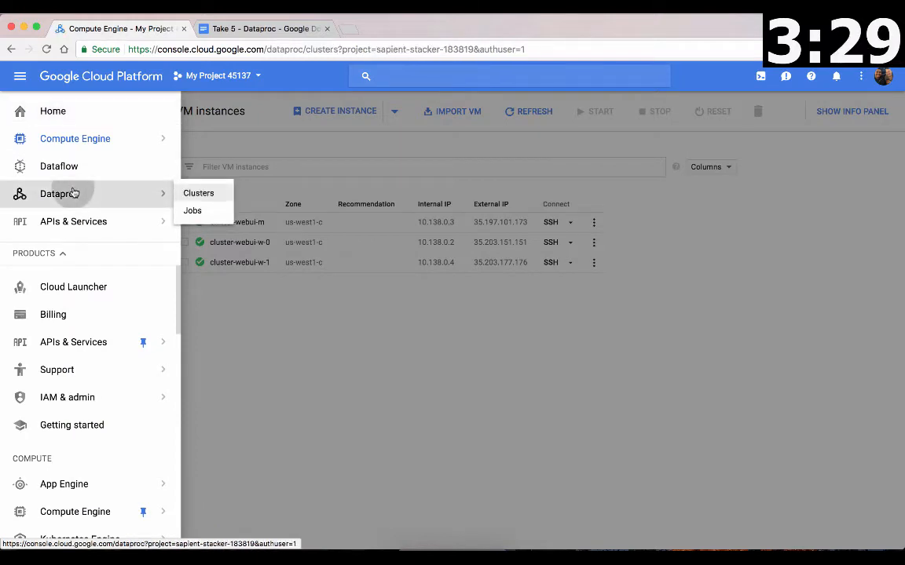
{"action": "left_click", "coordinate": [198, 193]}
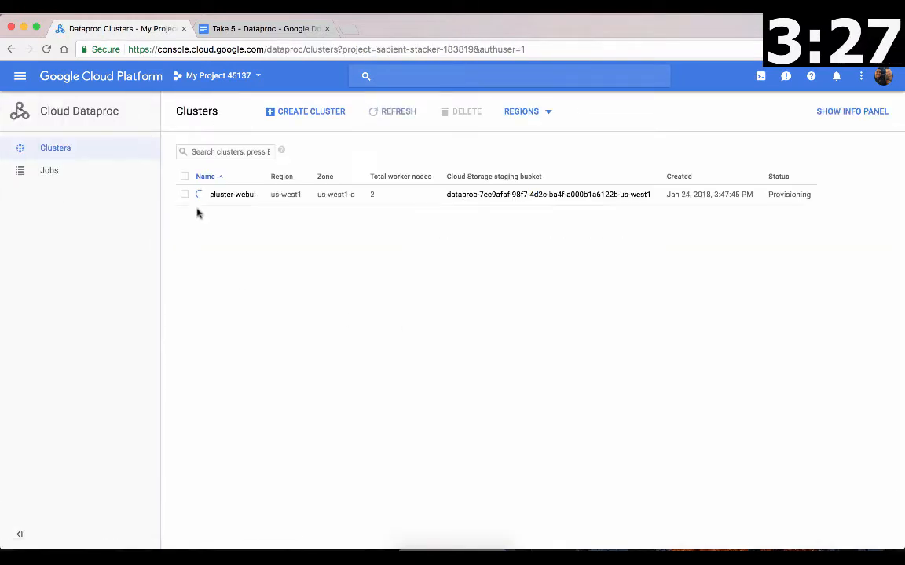
{"action": "left_click", "coordinate": [49, 171]}
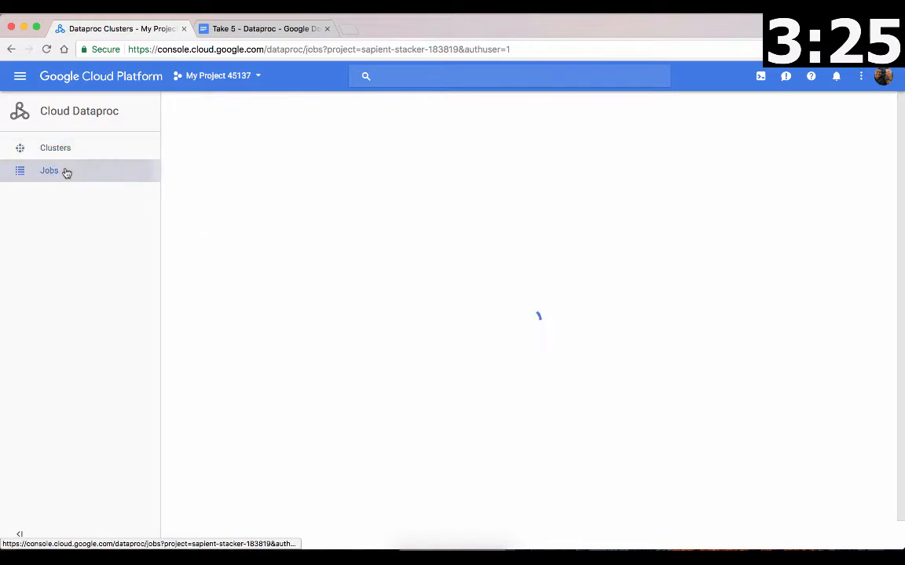
Step: Select the old succeeded Spark job and confirm its deletion
{"action": "left_click", "coordinate": [48, 171]}
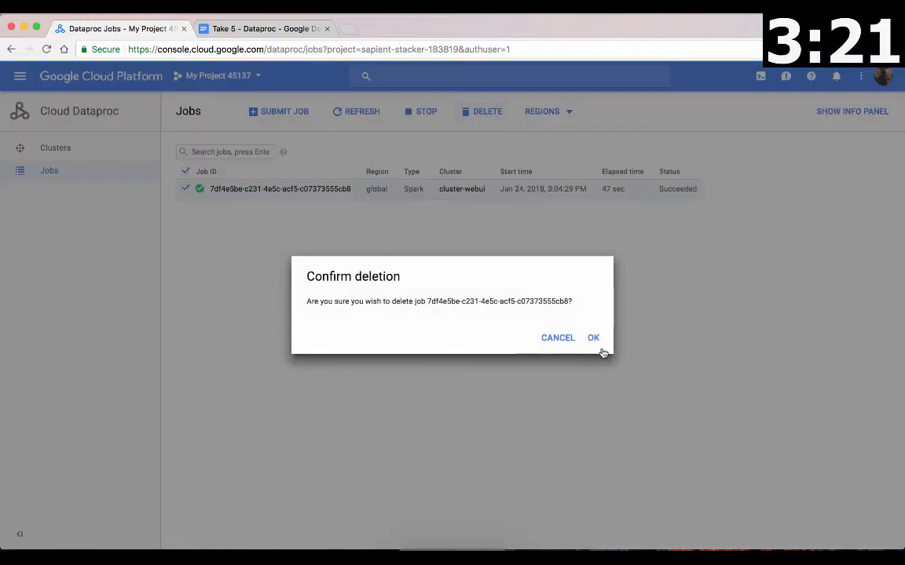
{"action": "left_click", "coordinate": [593, 338]}
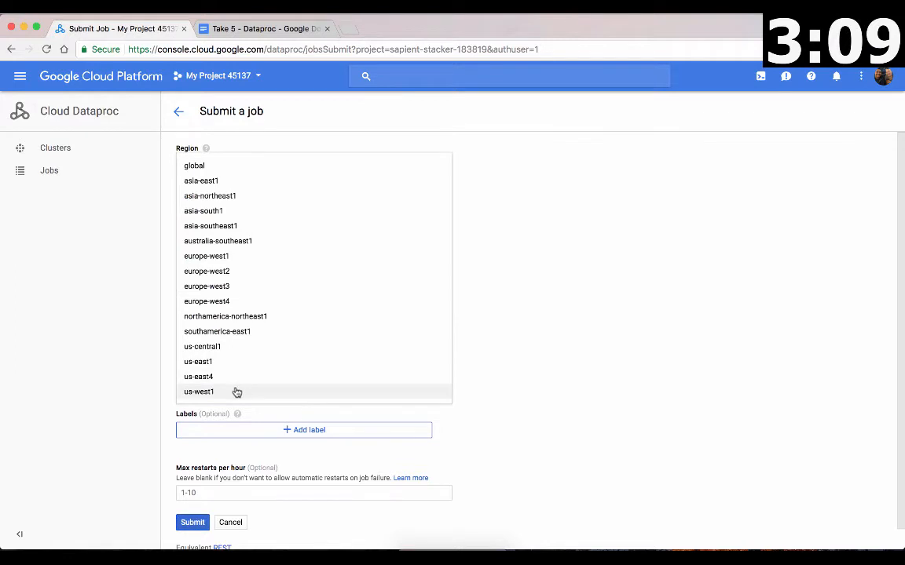
Step: Set job region us-west1, main class org.apache.spark.examples.SparkPi, argument 1000
{"action": "left_click", "coordinate": [199, 391]}
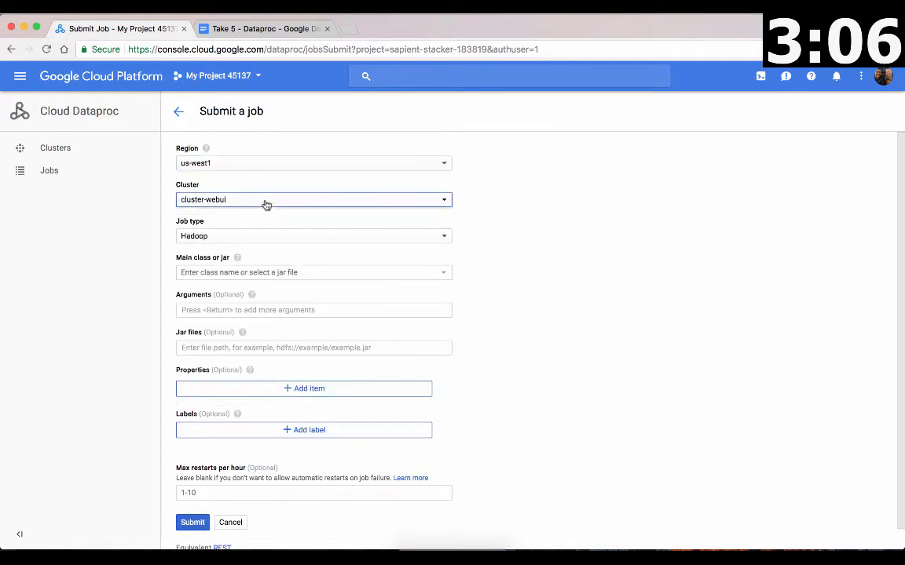
{"action": "scroll", "scroll_direction": "down", "scroll_amount": 3}
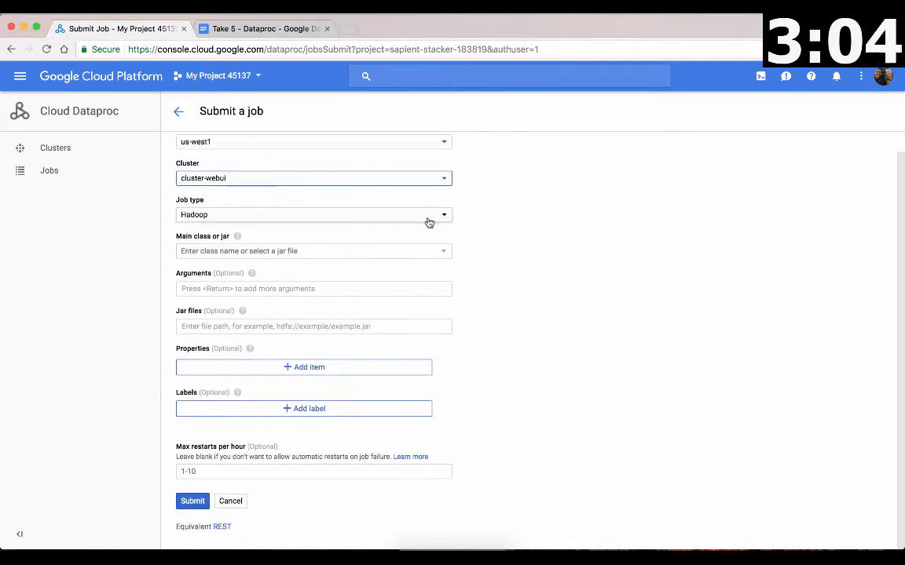
{"action": "left_click", "coordinate": [263, 29]}
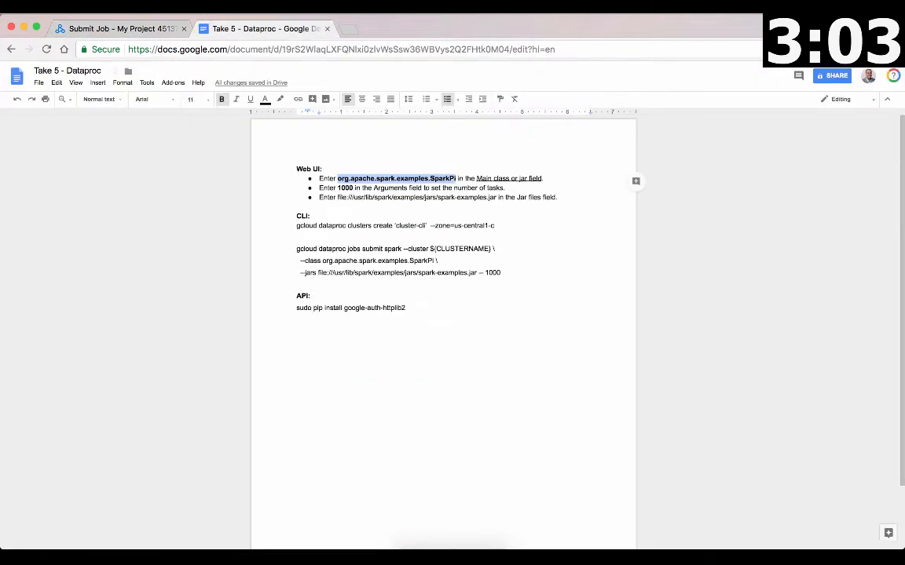
{"action": "left_click", "coordinate": [118, 28]}
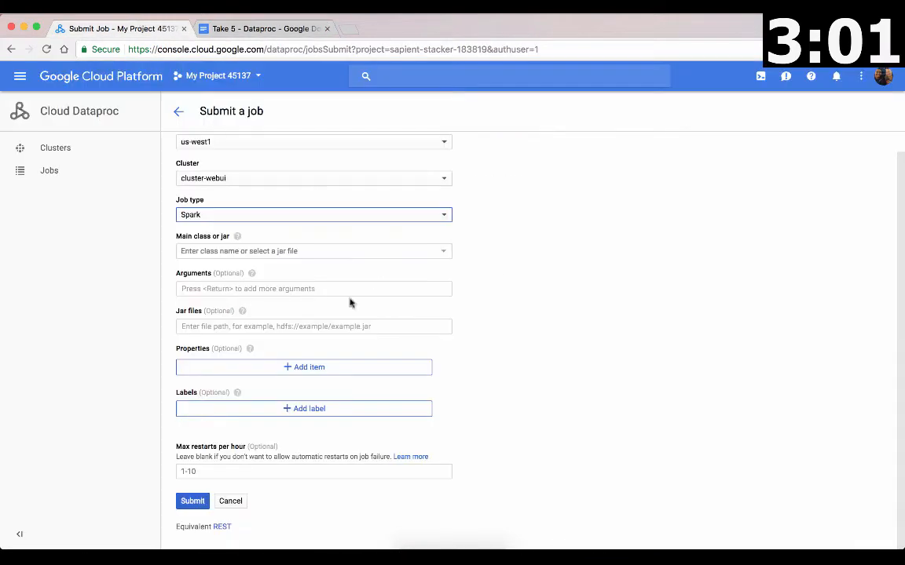
{"action": "type", "text": "org.apache.spark.examples.SparkPi"}
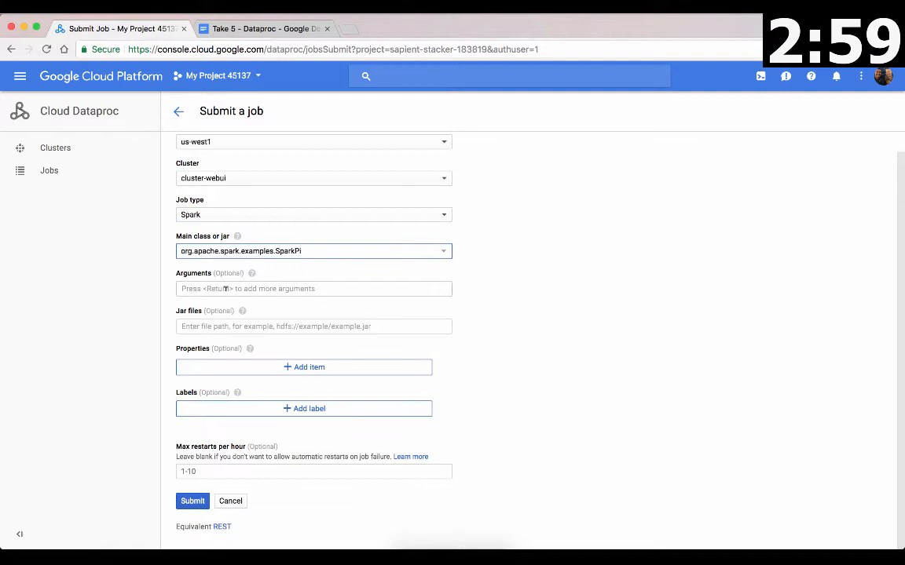
{"action": "left_click", "coordinate": [314, 288]}
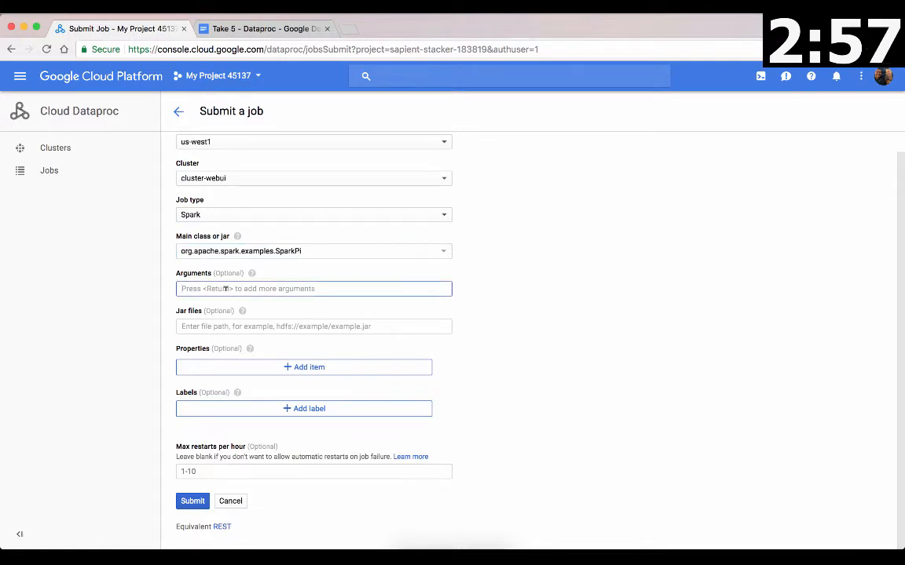
{"action": "type", "text": "1000"}
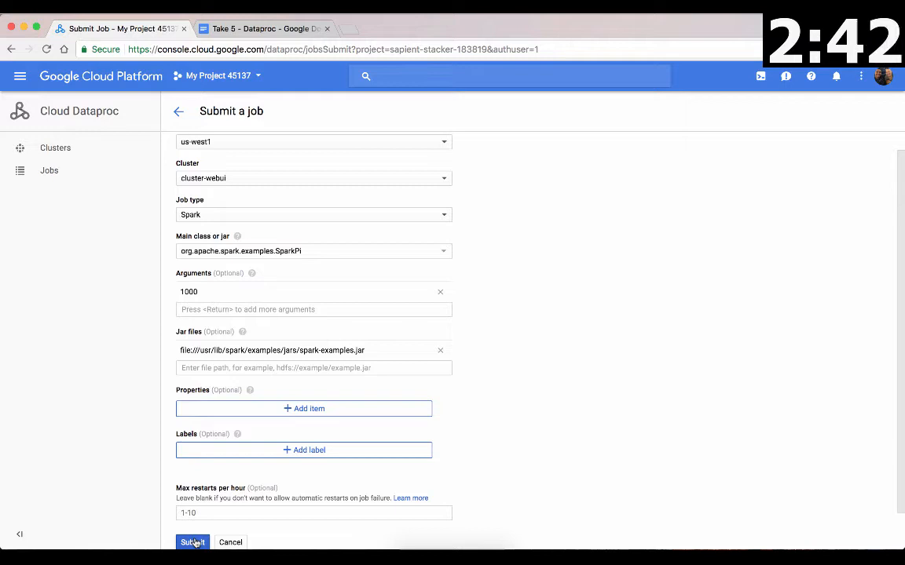
Step: Submit the SparkPi job and read a succeeded job's wrapped output estimating Pi
{"action": "left_click", "coordinate": [192, 542]}
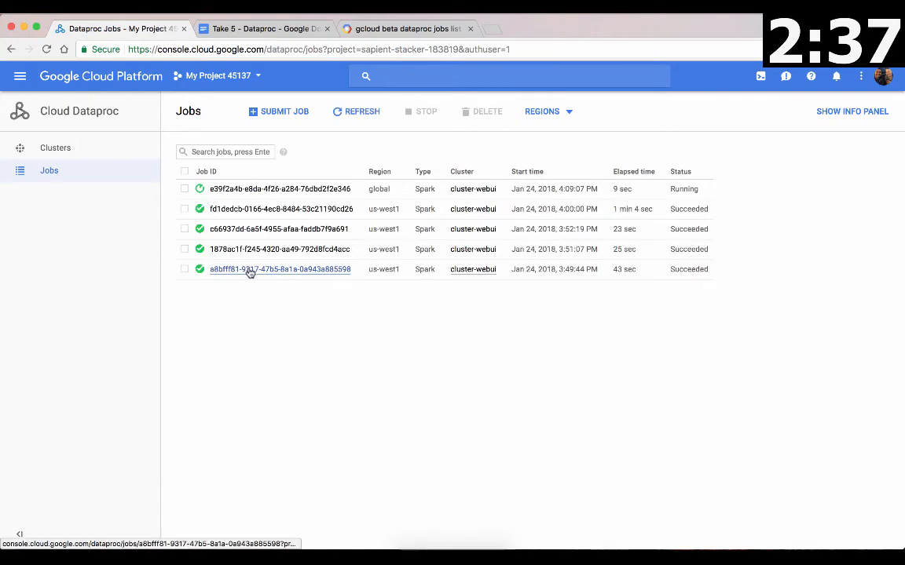
{"action": "left_click", "coordinate": [279, 269]}
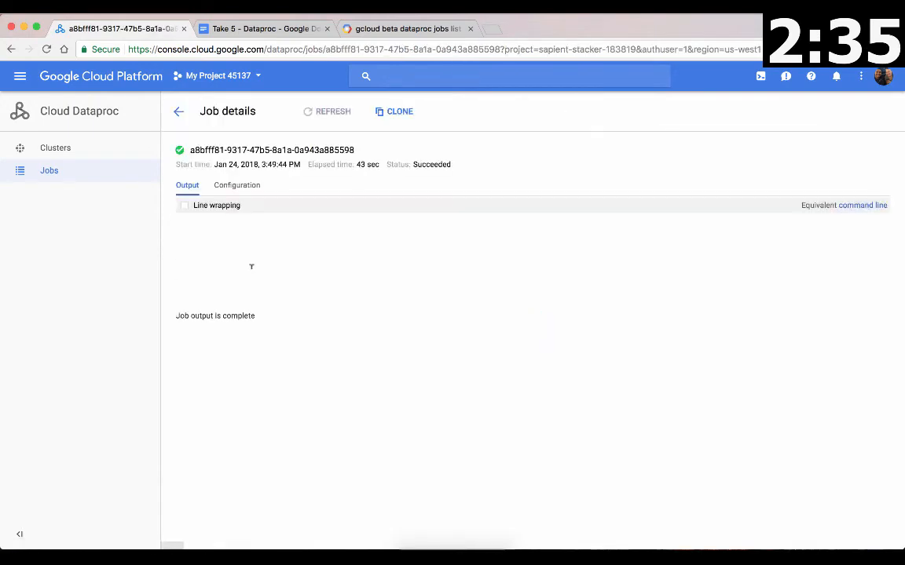
{"action": "left_click", "coordinate": [327, 111]}
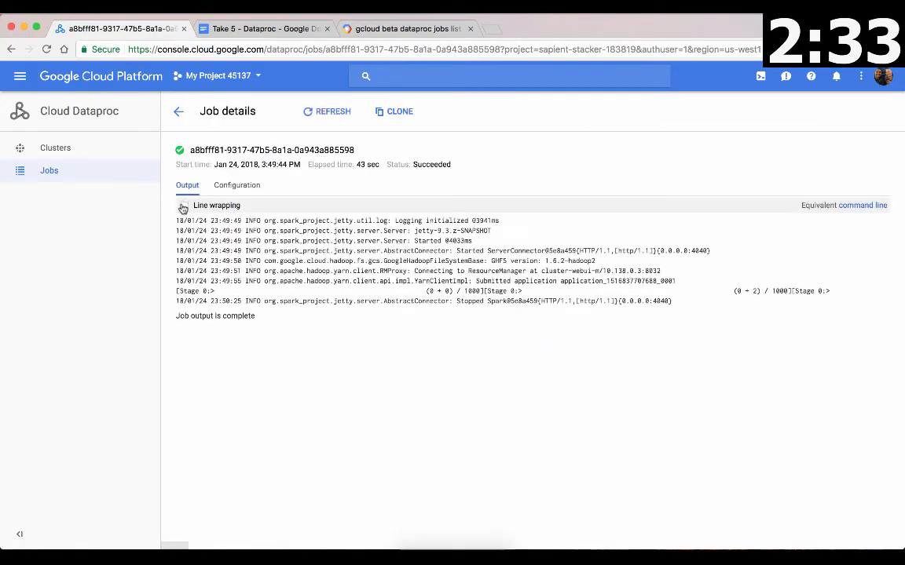
{"action": "left_click", "coordinate": [185, 205]}
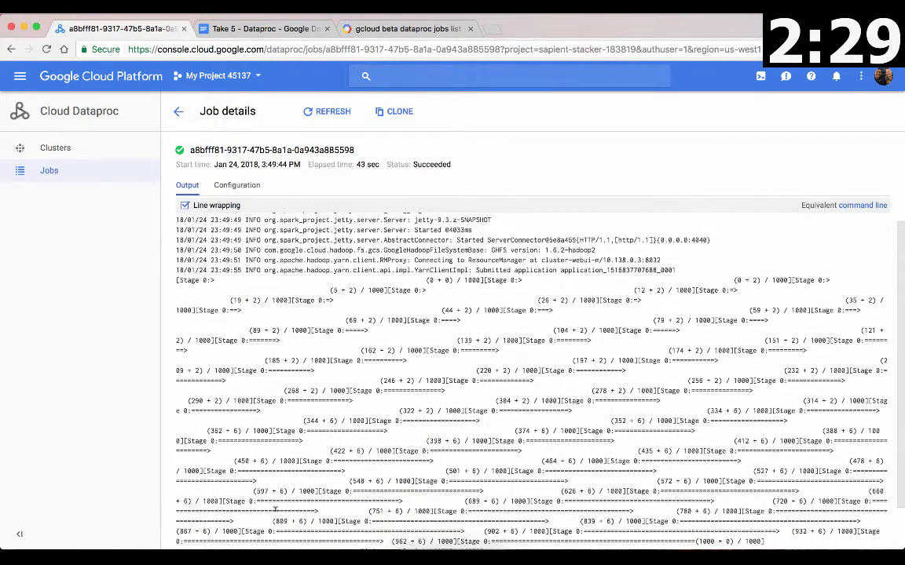
{"action": "scroll", "scroll_direction": "down", "scroll_amount": 3}
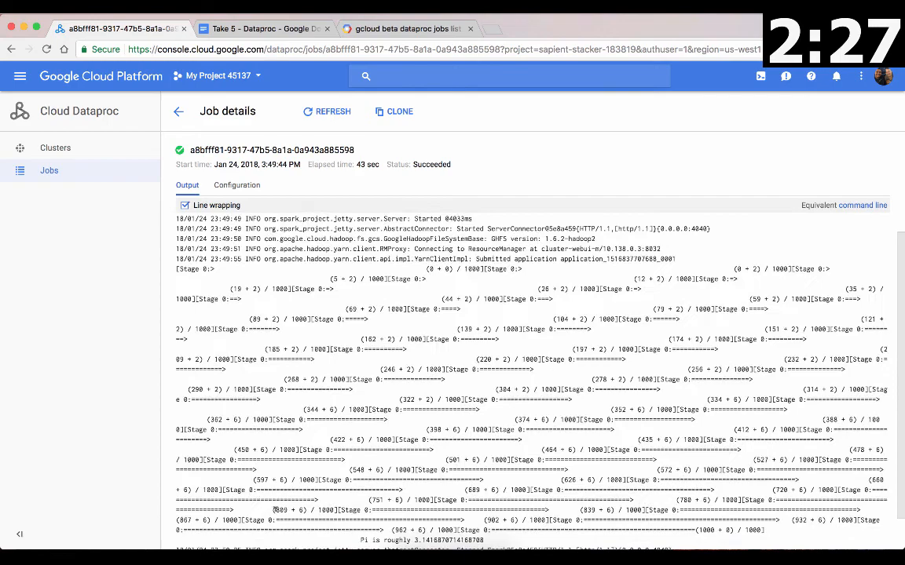
{"action": "scroll", "scroll_direction": "down", "scroll_amount": 3}
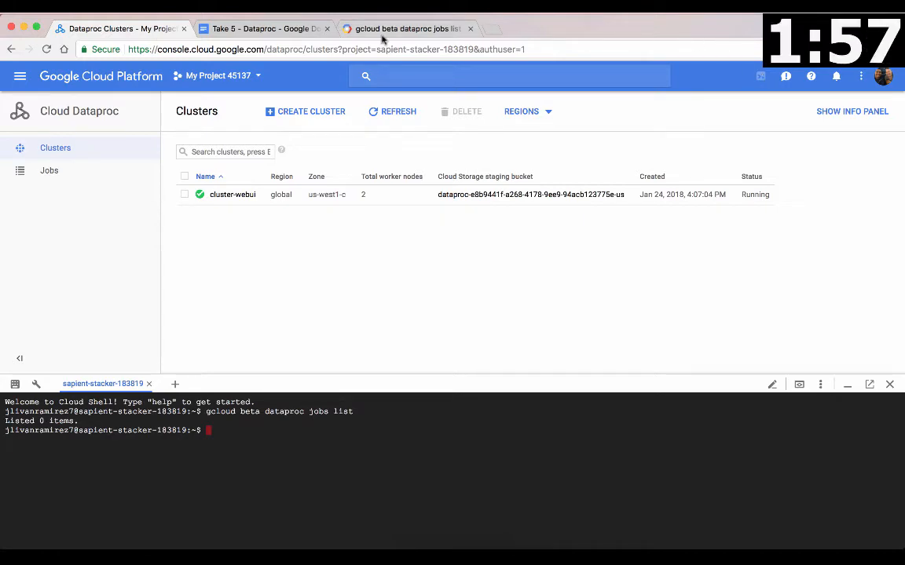
Step: Get the gcloud cluster-create command from the notes and return to Cloud Shell
{"action": "left_click", "coordinate": [403, 29]}
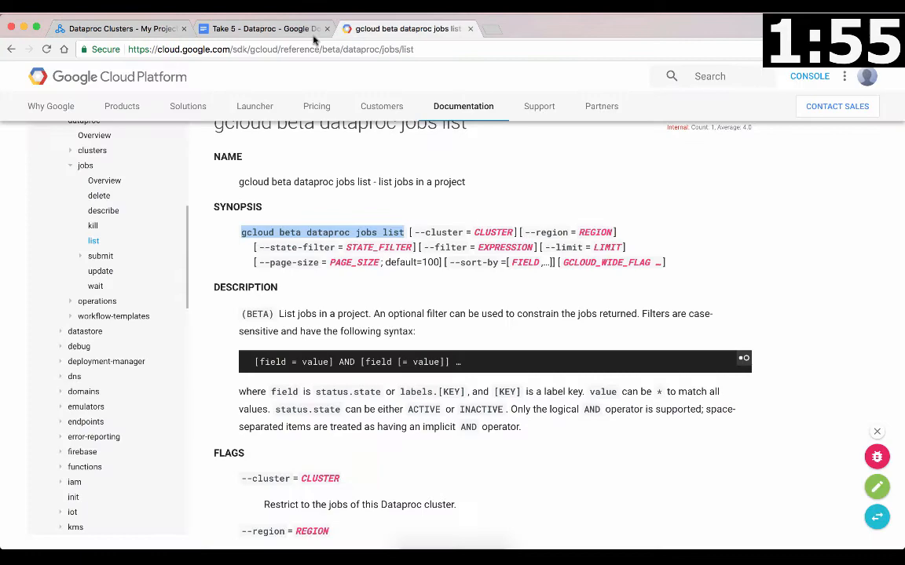
{"action": "left_click", "coordinate": [263, 29]}
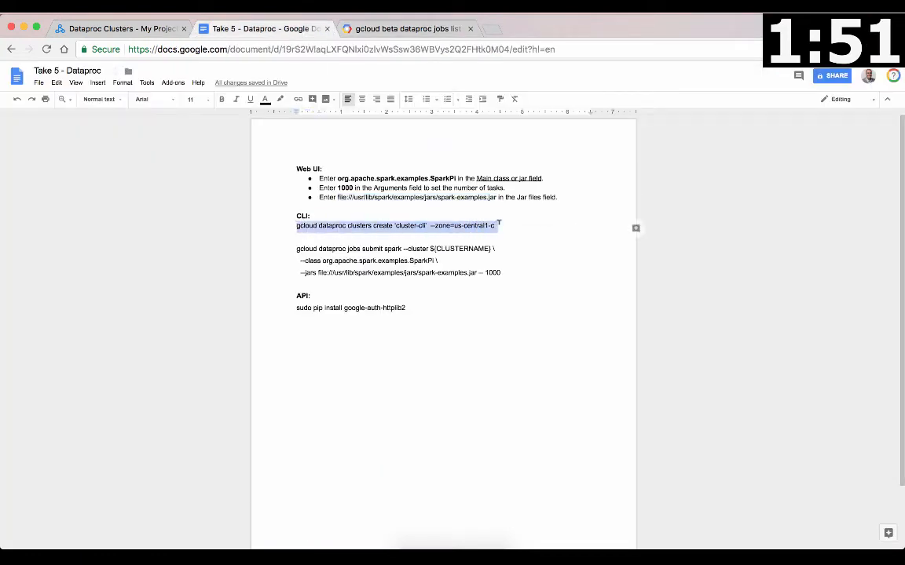
{"action": "left_click", "coordinate": [118, 28]}
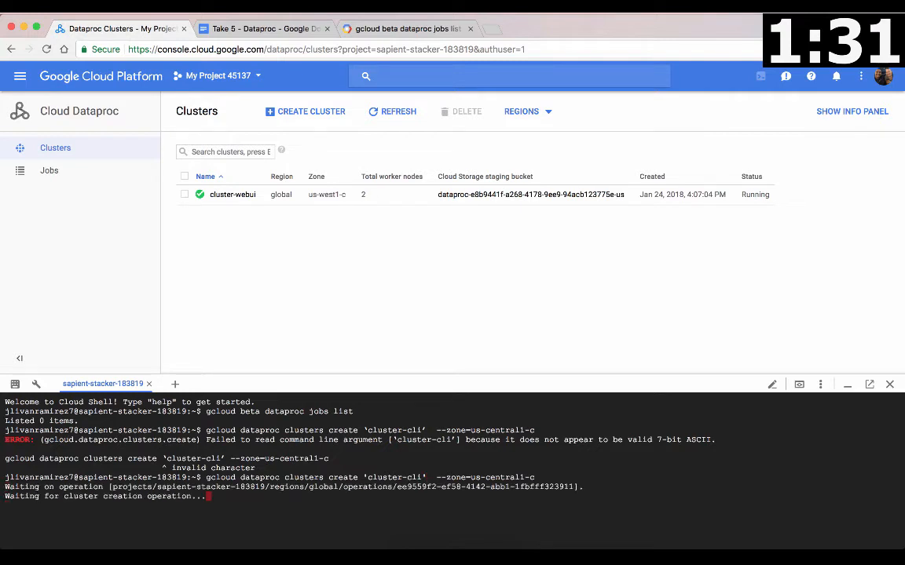
{"action": "mouse_move", "coordinate": [438, 201]}
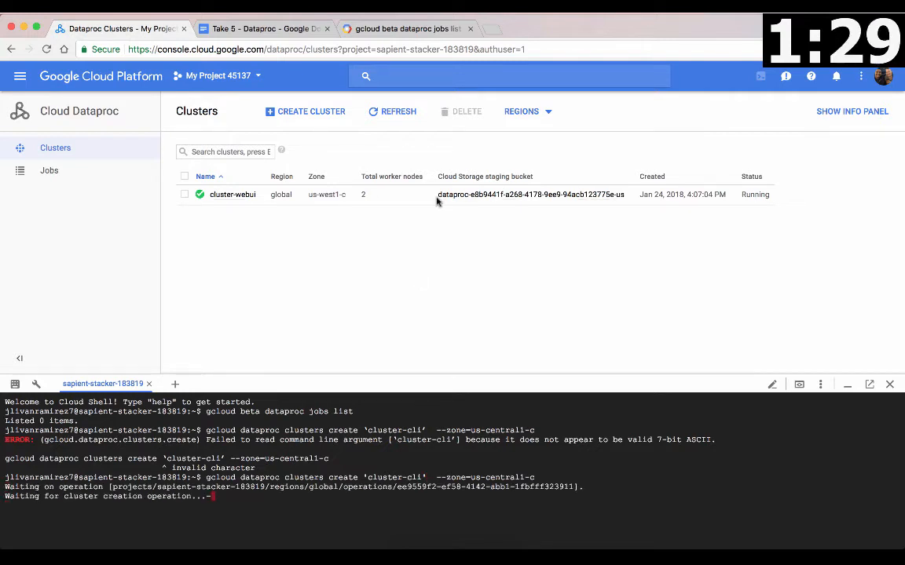
Step: Refresh the clusters list repeatedly until cluster-cli shows Provisioning
{"action": "left_click", "coordinate": [397, 111]}
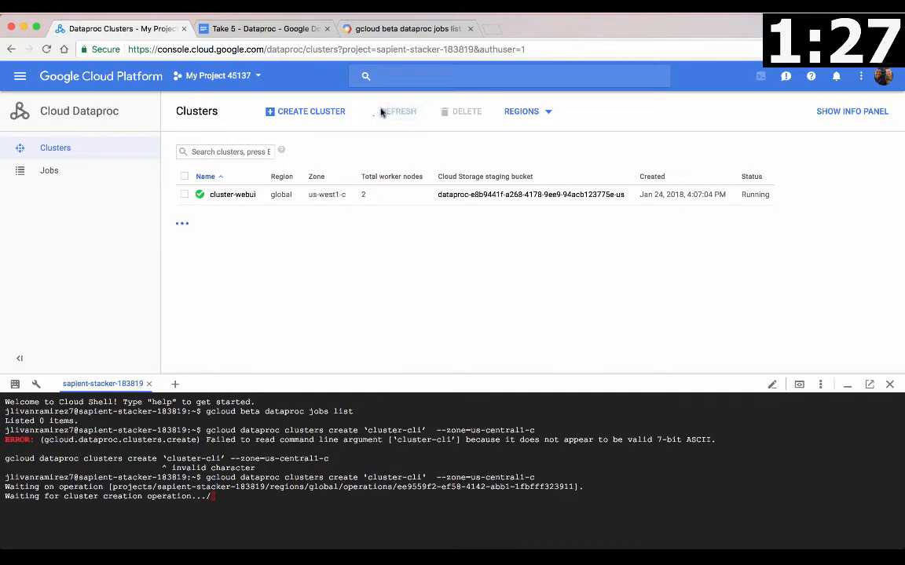
{"action": "left_click", "coordinate": [391, 110]}
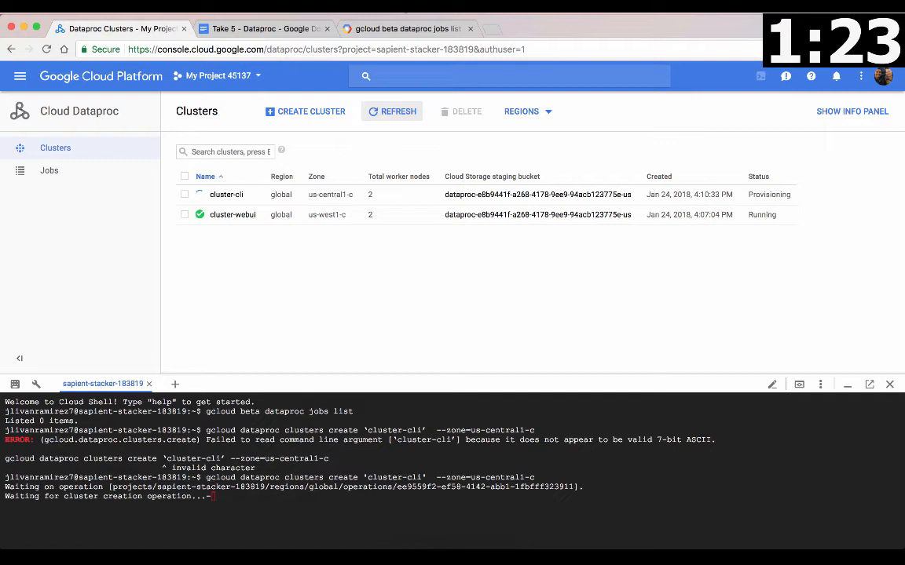
{"action": "left_click", "coordinate": [392, 110]}
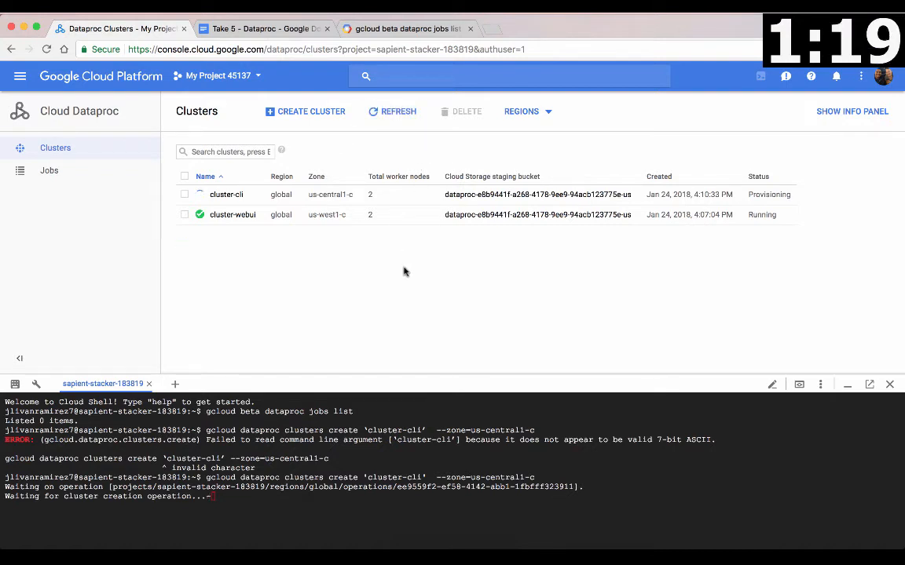
{"action": "mouse_move", "coordinate": [49, 169]}
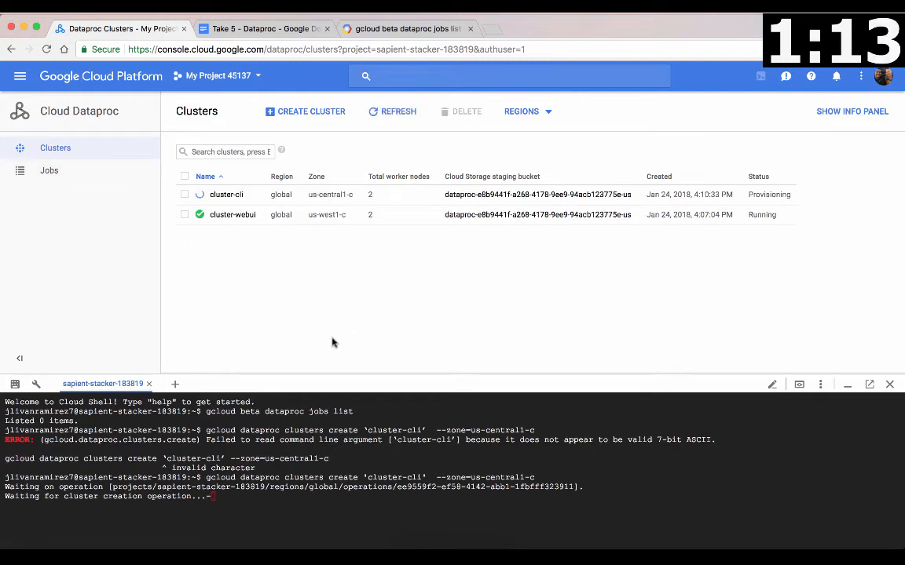
Step: Open create_cluster.py in the Cloud Shell editor and run it with python
{"action": "left_click", "coordinate": [393, 111]}
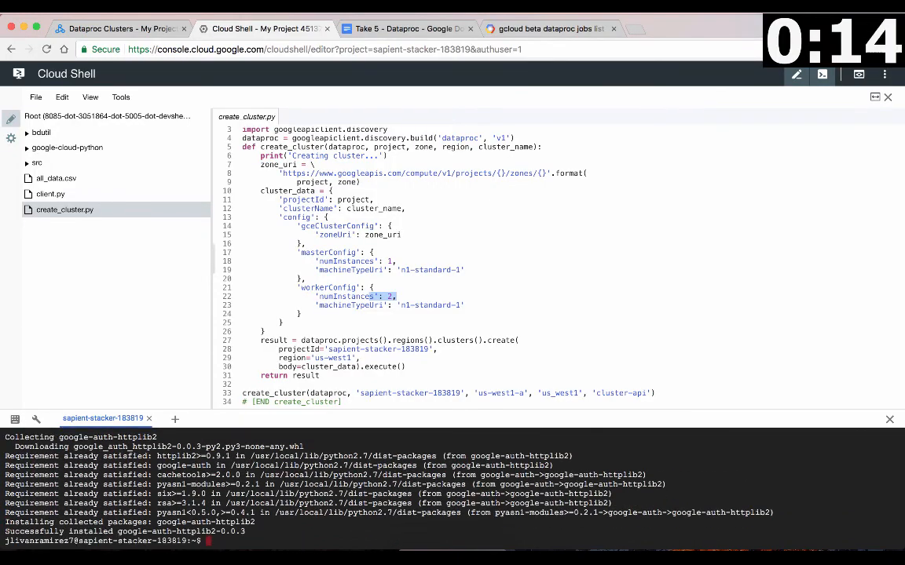
{"action": "type", "text": "python create_cluster.py"}
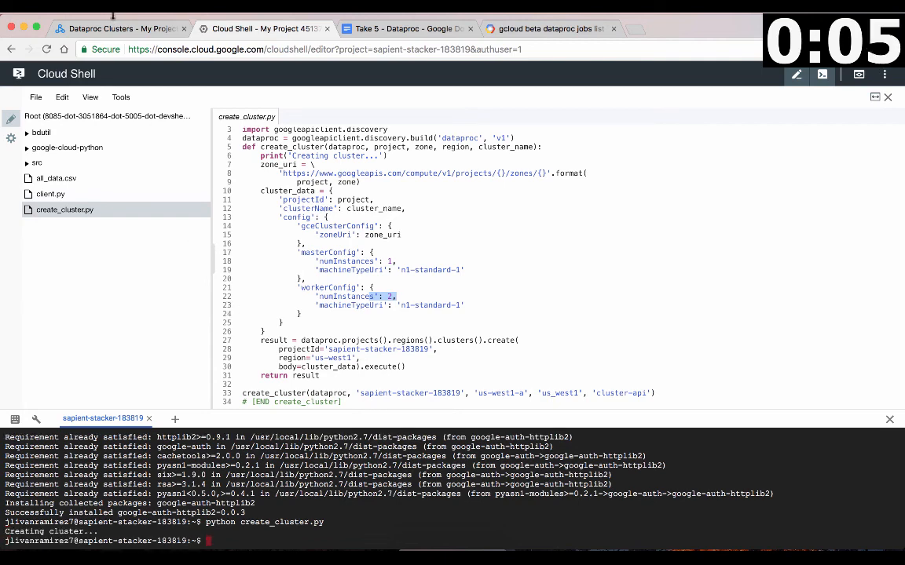
Step: Switch to the Dataproc clusters tab and refresh until cluster-api appears
{"action": "left_click", "coordinate": [118, 29]}
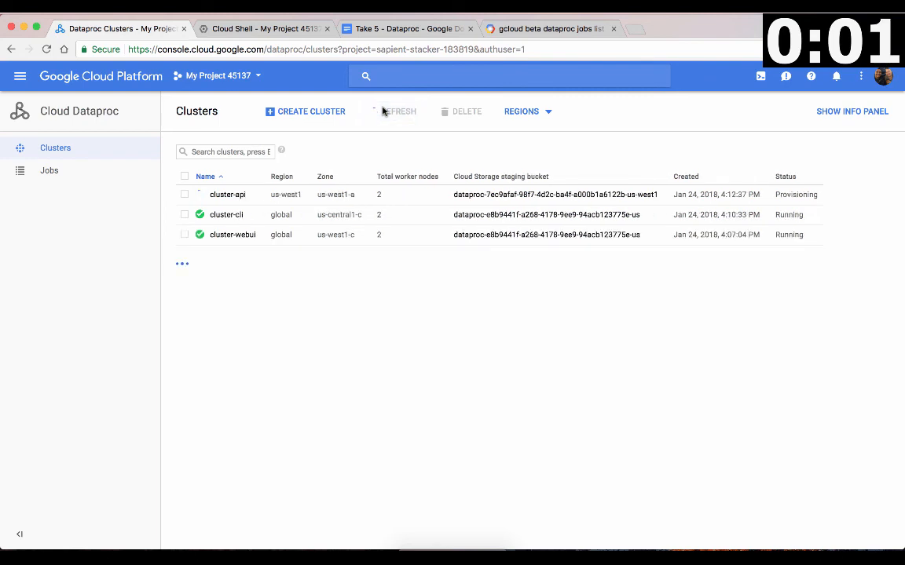
{"action": "left_click", "coordinate": [393, 110]}
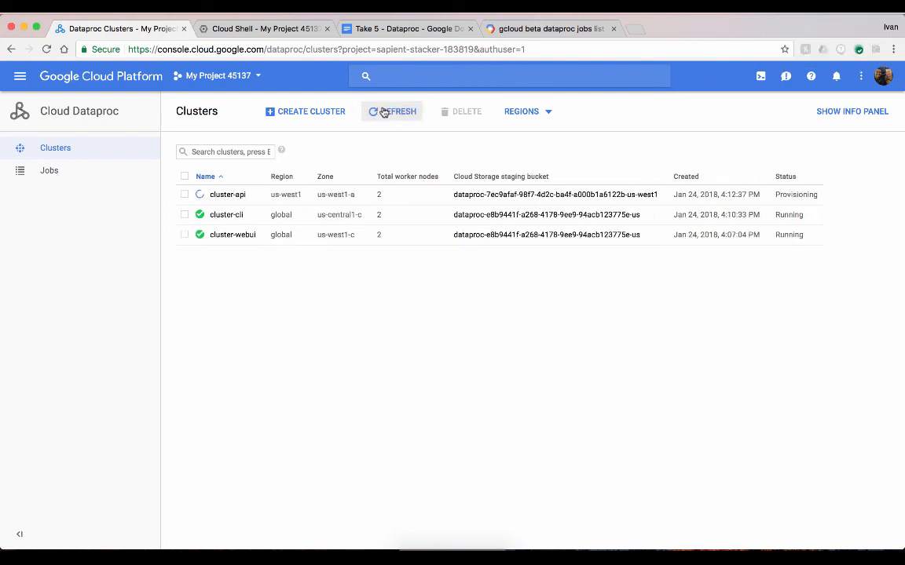
{"action": "left_click", "coordinate": [392, 111]}
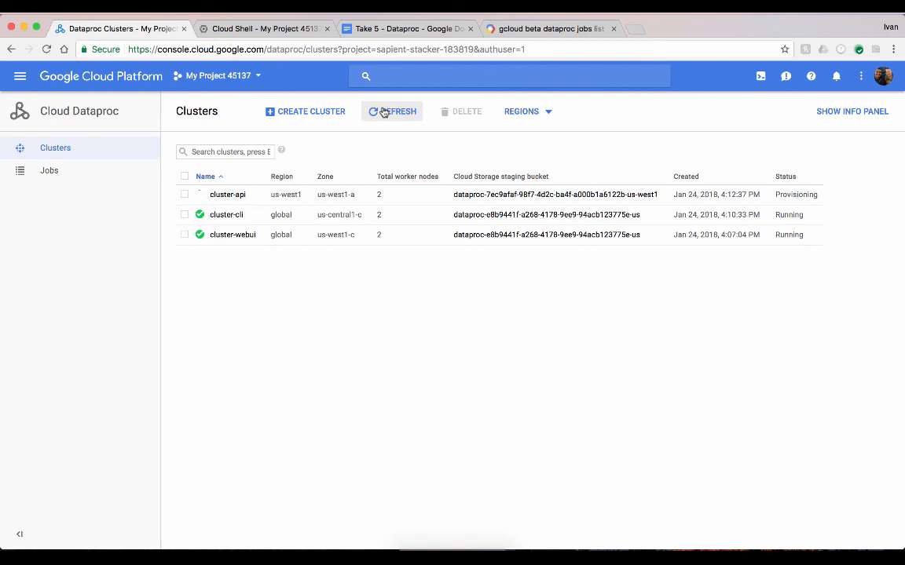
{"action": "left_click", "coordinate": [392, 111]}
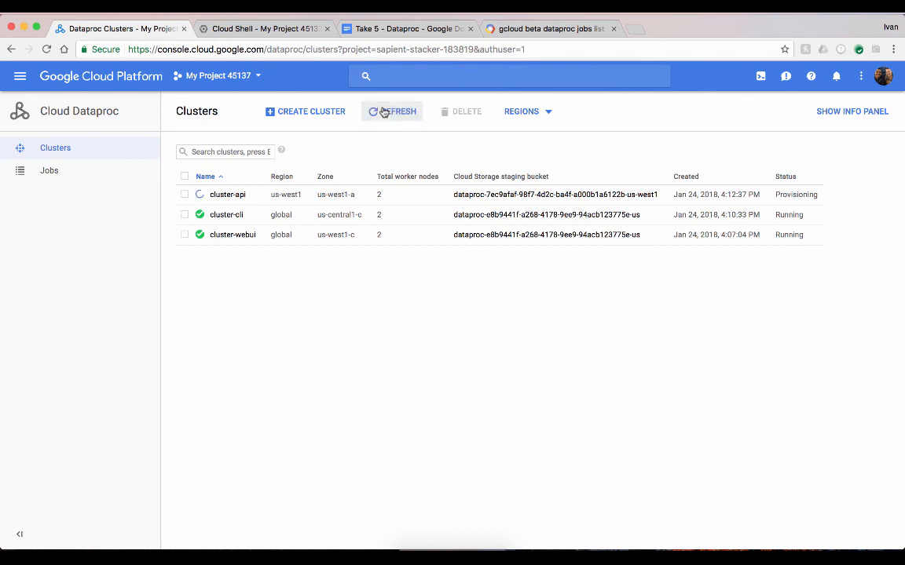